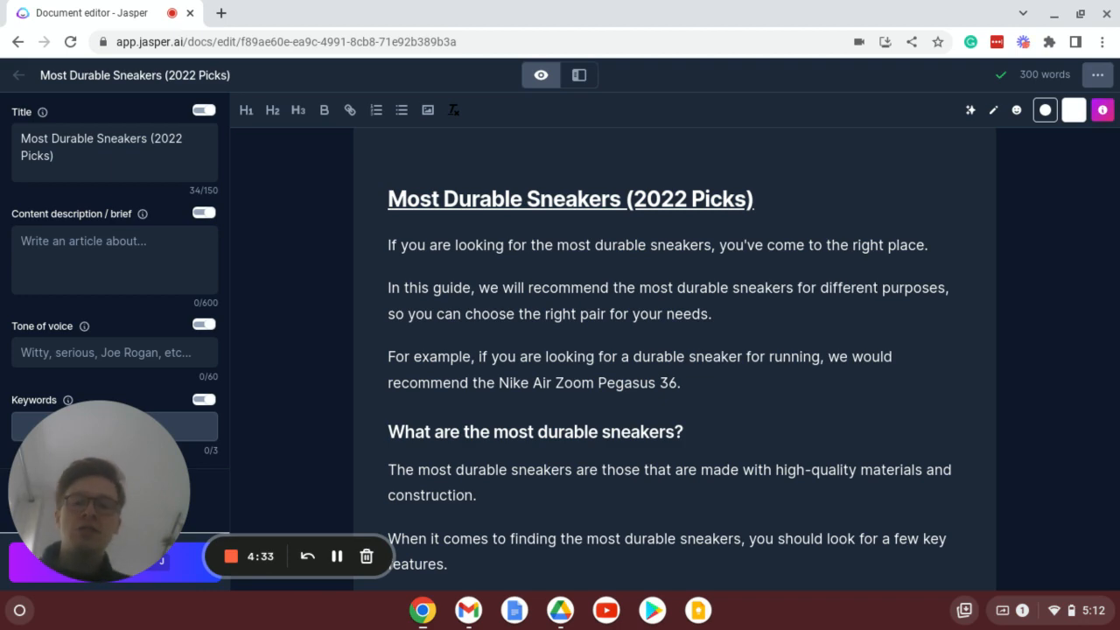
- Add a new line under the 'Where can you find the longest-lasting shoes?' heading
{"action": "scroll", "scroll_direction": "down", "scroll_amount": 3}
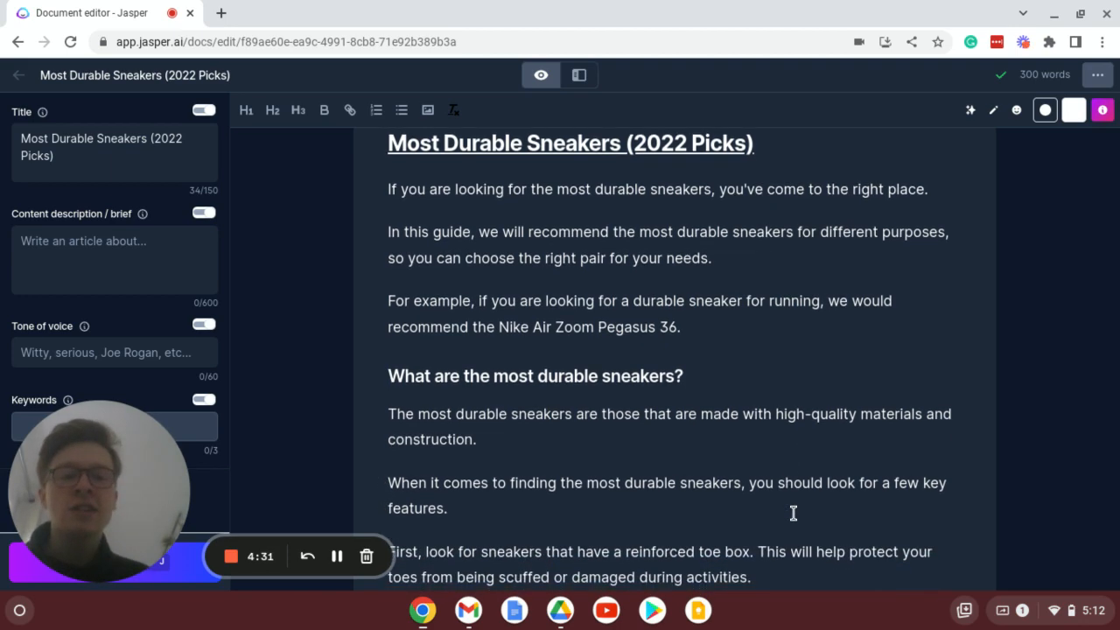
{"action": "scroll", "scroll_direction": "down", "scroll_amount": 3}
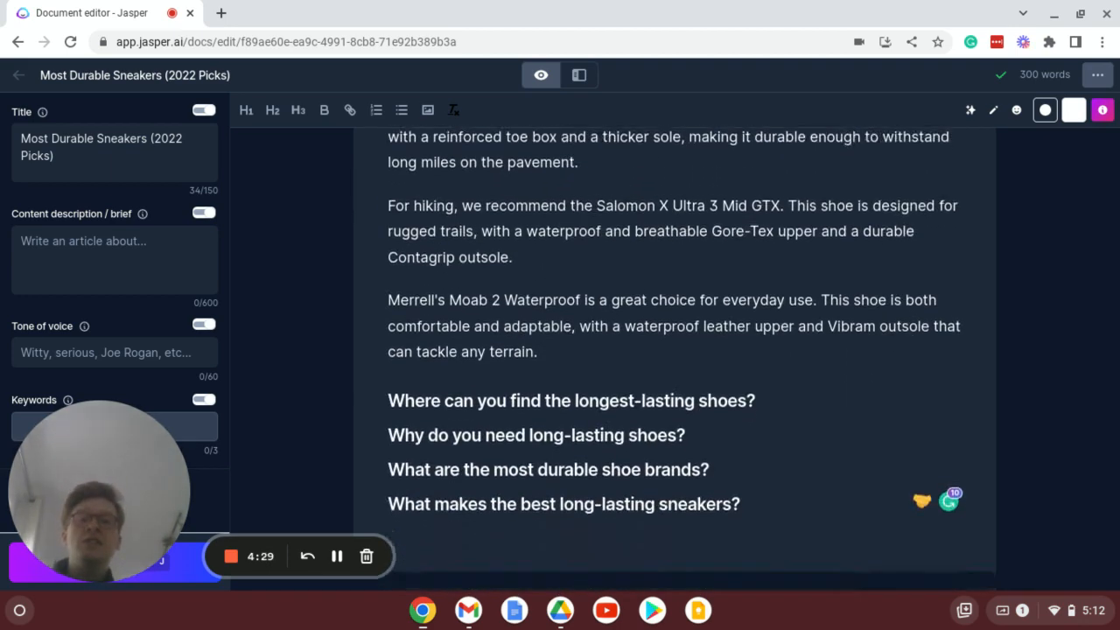
{"action": "scroll", "scroll_direction": "up", "scroll_amount": 3}
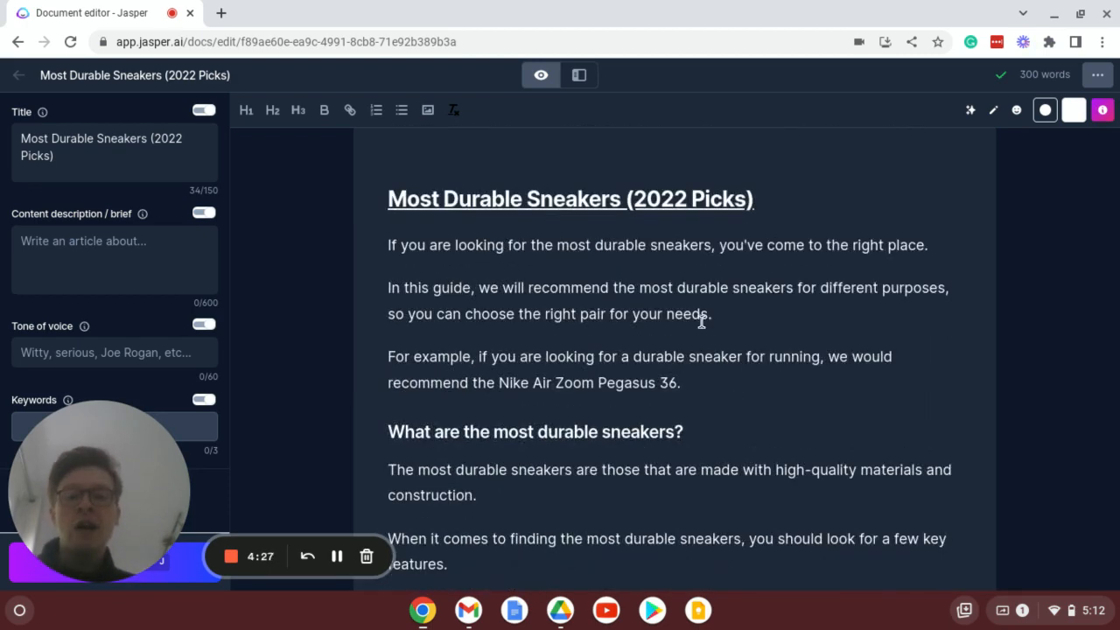
{"action": "scroll", "scroll_direction": "down", "scroll_amount": 3}
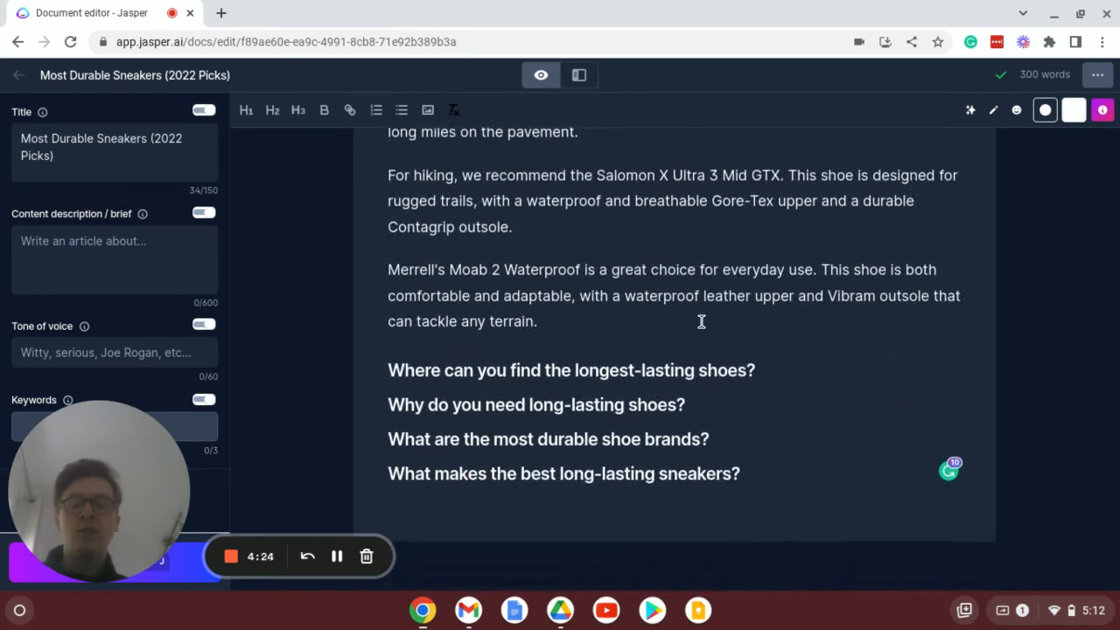
{"action": "scroll", "scroll_direction": "down", "scroll_amount": 3}
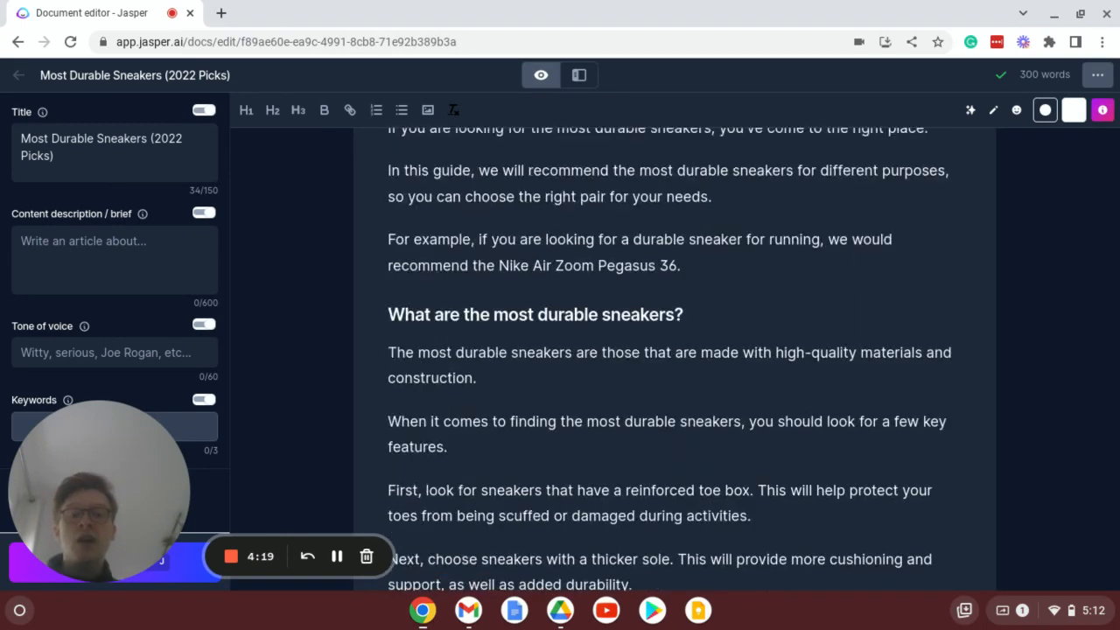
{"action": "scroll", "scroll_direction": "up", "scroll_amount": 3}
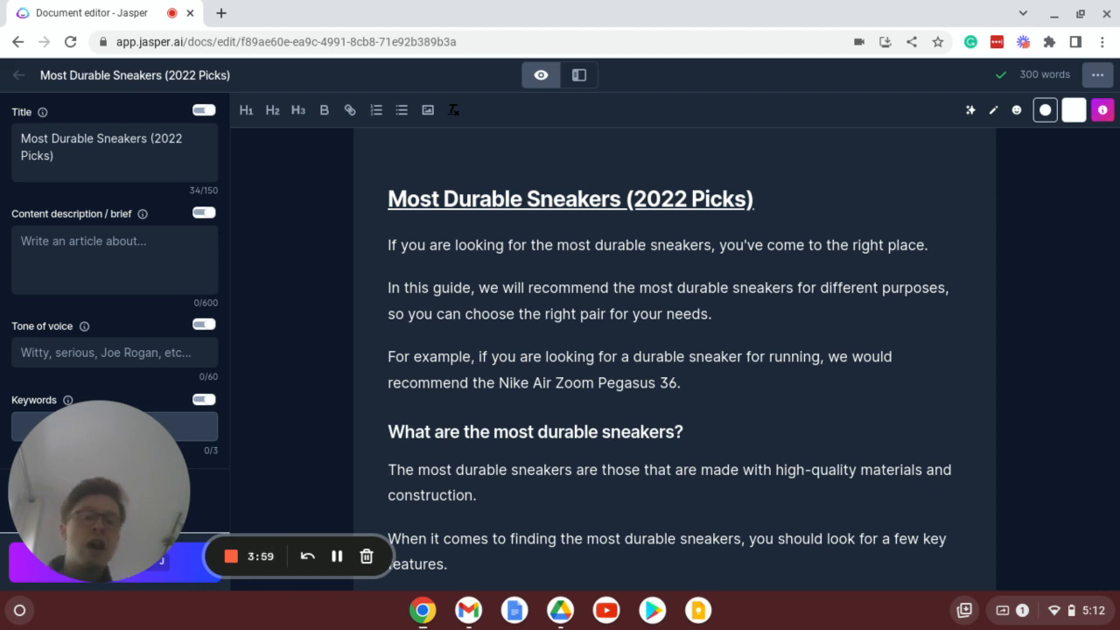
{"action": "scroll", "scroll_direction": "down", "scroll_amount": 3}
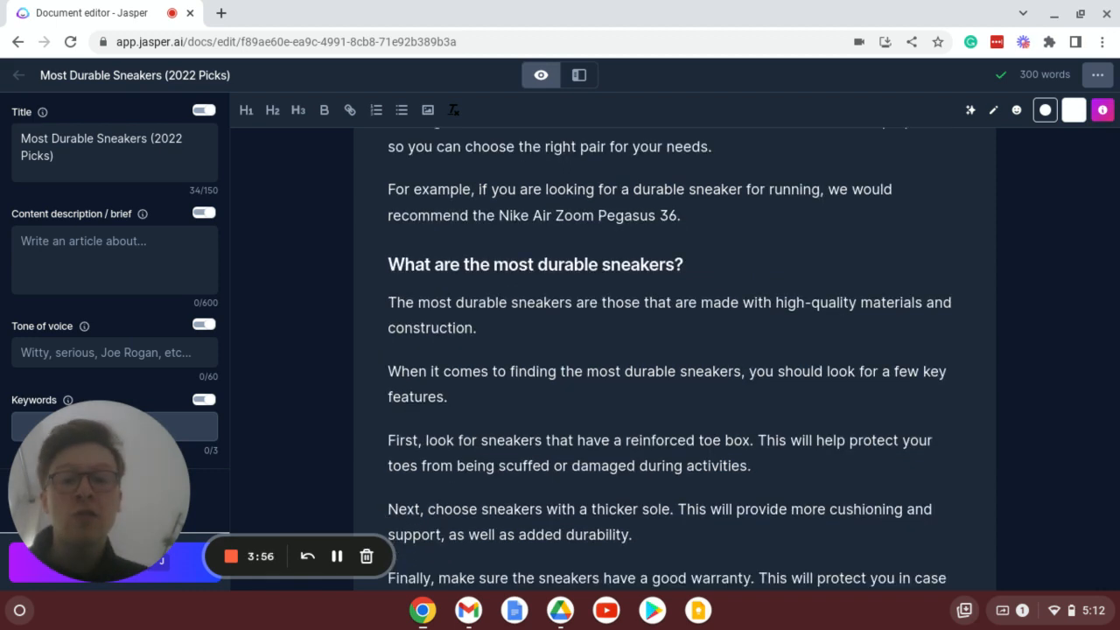
{"action": "scroll", "scroll_direction": "down", "scroll_amount": 3}
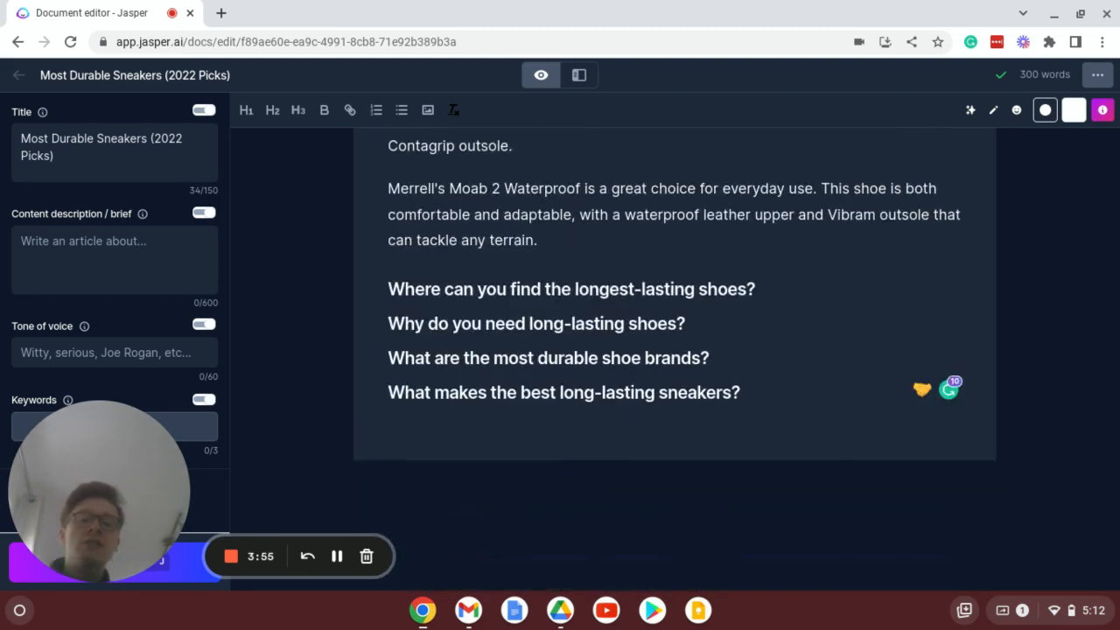
{"action": "scroll", "scroll_direction": "up", "scroll_amount": 3}
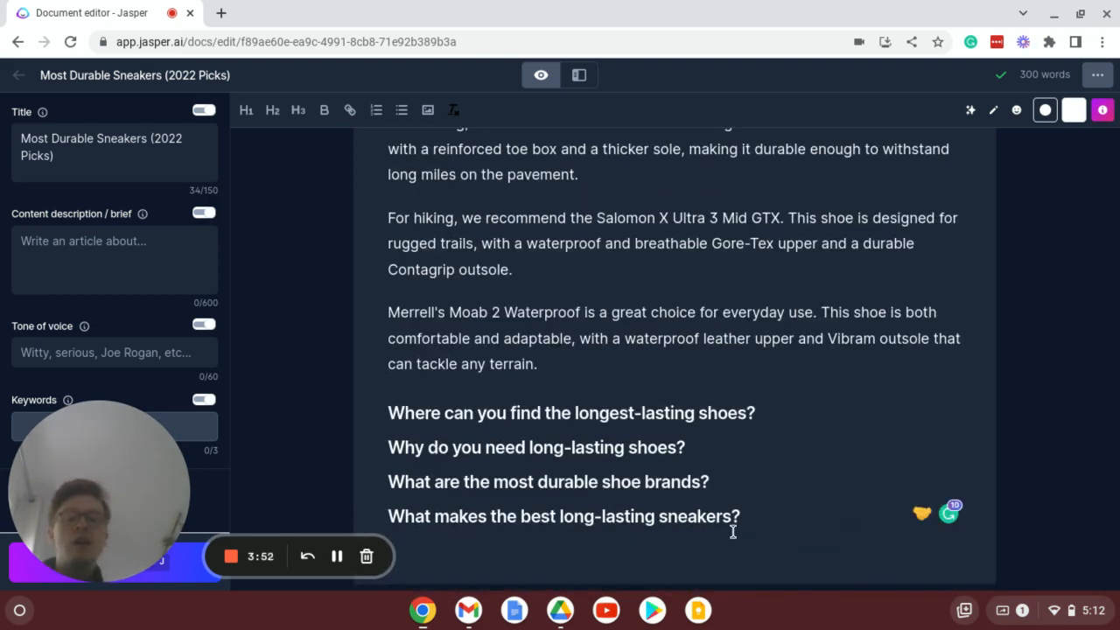
{"action": "scroll", "scroll_direction": "up", "scroll_amount": 3}
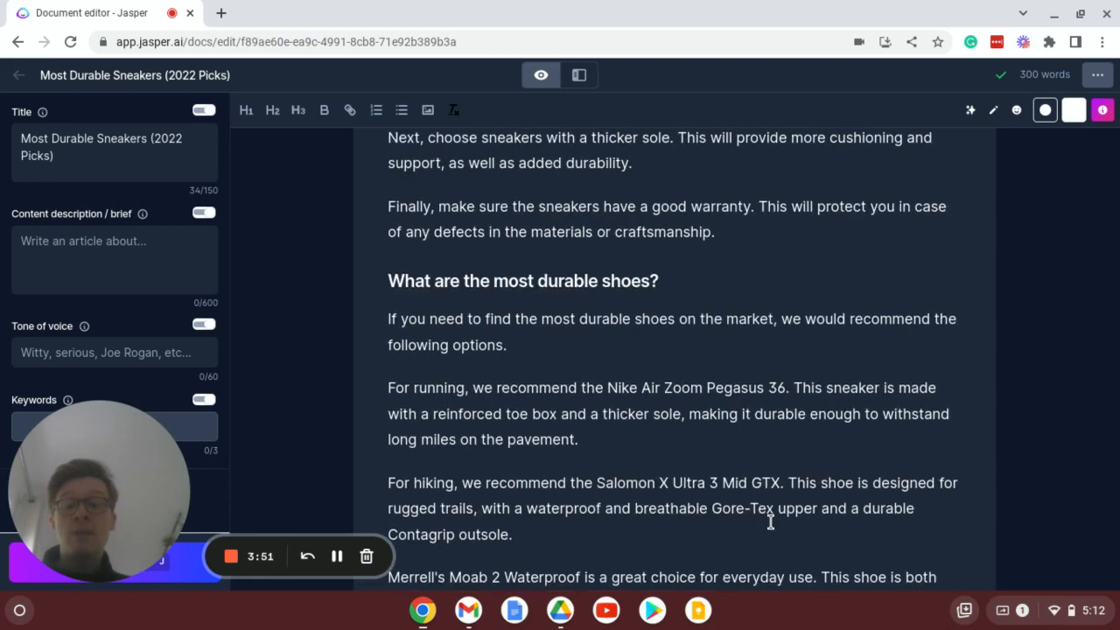
{"action": "scroll", "scroll_direction": "up", "scroll_amount": 3}
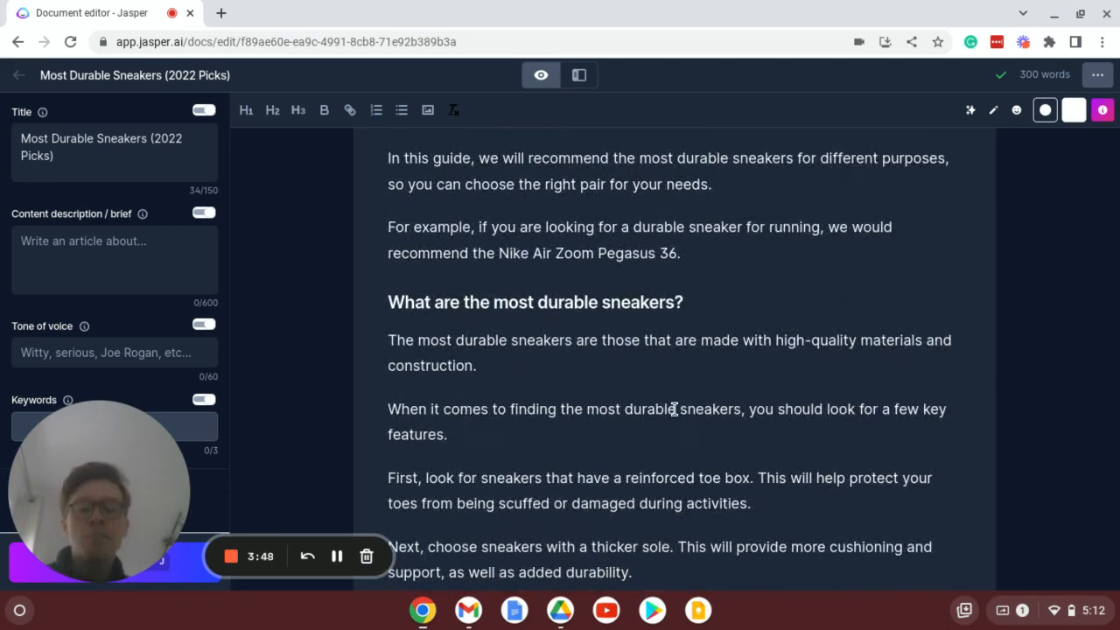
{"action": "scroll", "scroll_direction": "up", "scroll_amount": 3}
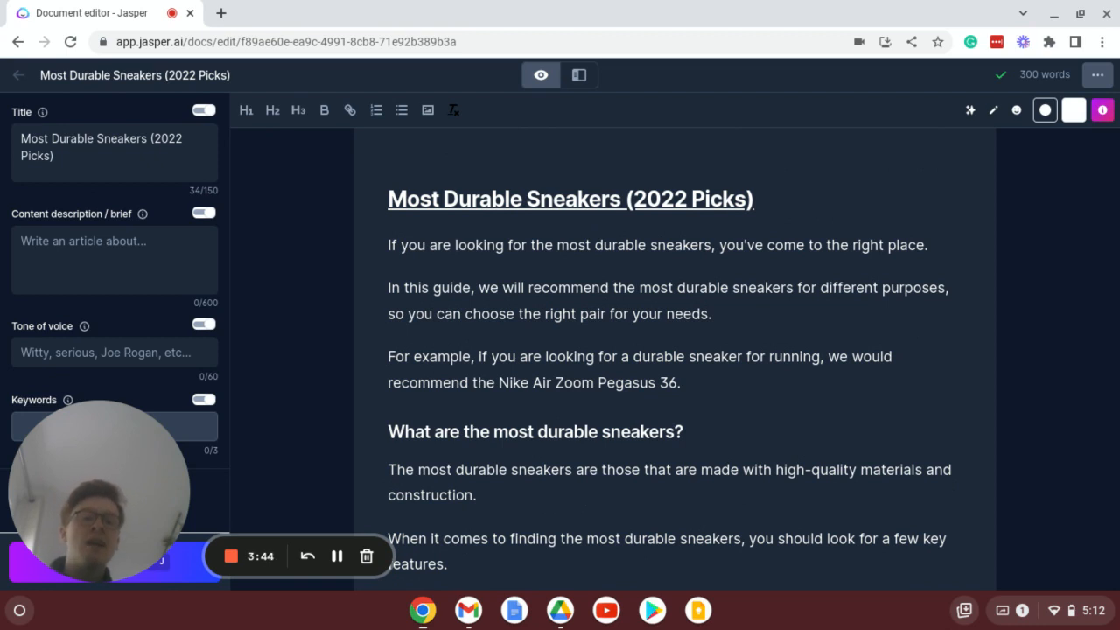
{"action": "mouse_move", "coordinate": [187, 475]}
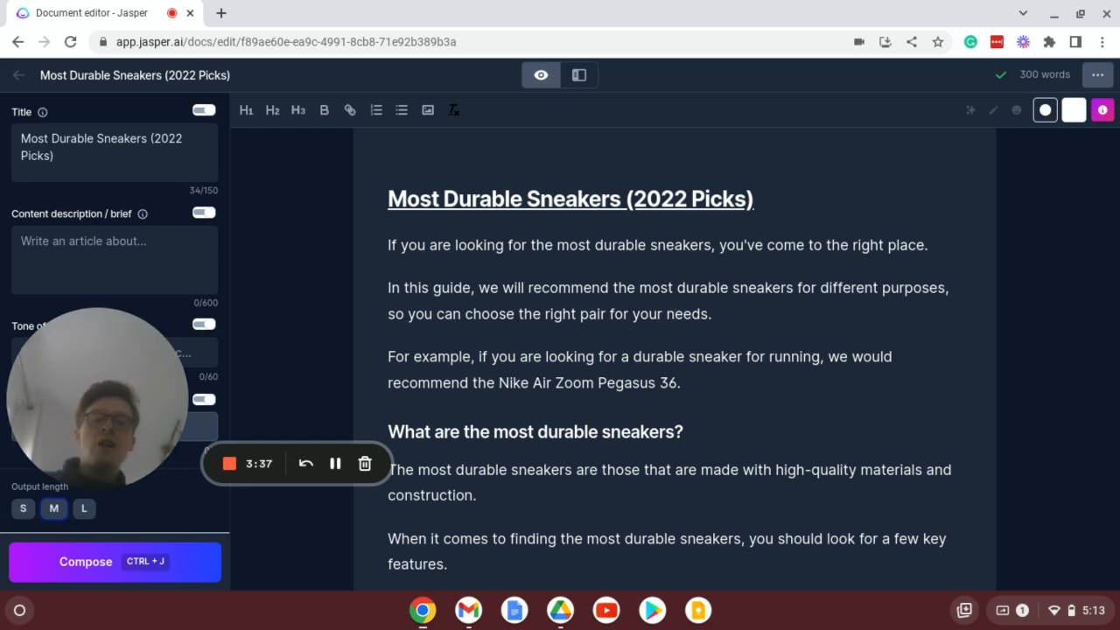
{"action": "scroll", "scroll_direction": "down", "scroll_amount": 3}
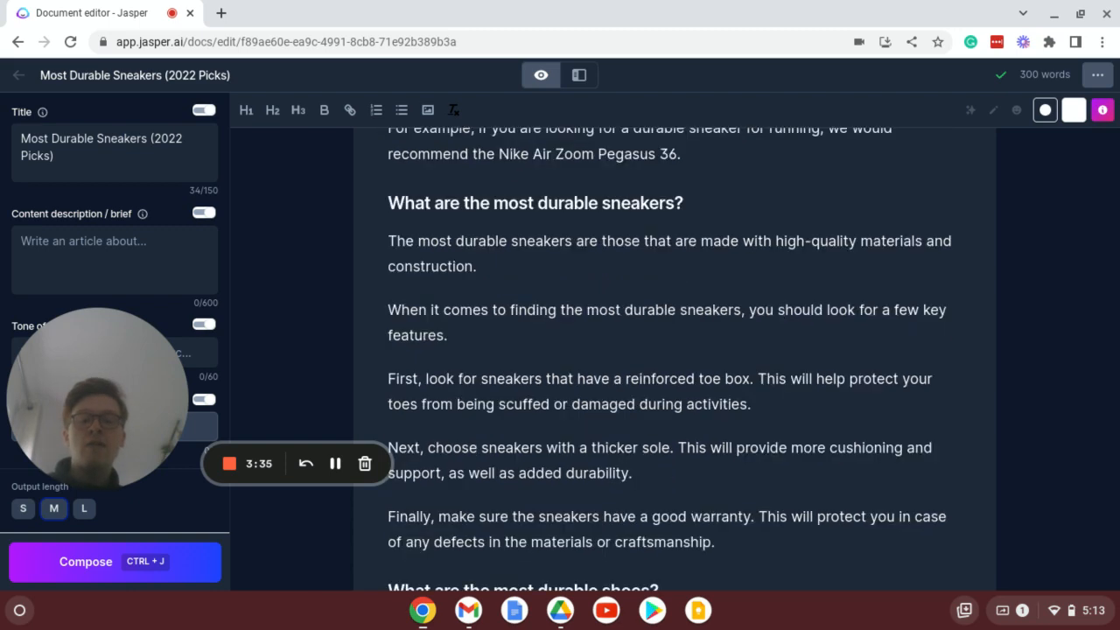
{"action": "scroll", "scroll_direction": "up", "scroll_amount": 3}
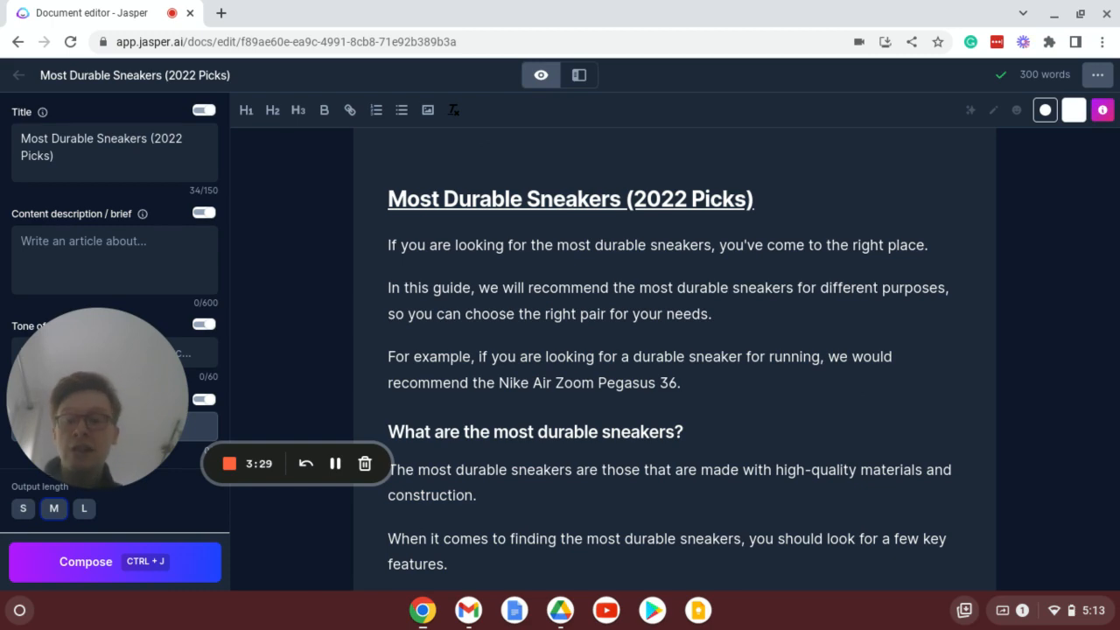
{"action": "scroll", "scroll_direction": "down", "scroll_amount": 3}
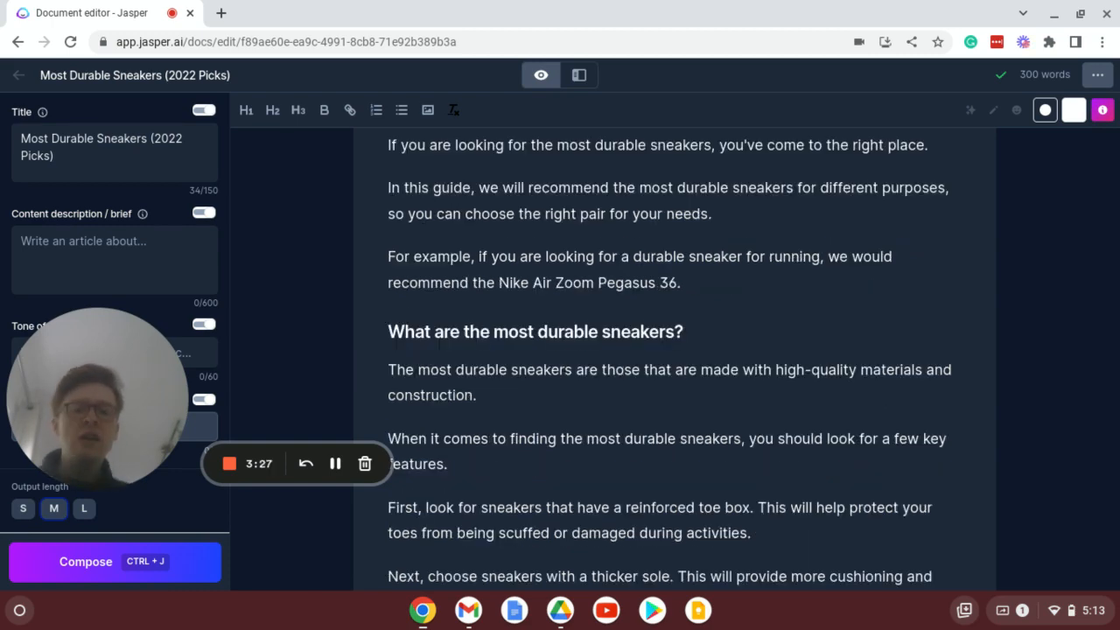
{"action": "scroll", "scroll_direction": "down", "scroll_amount": 3}
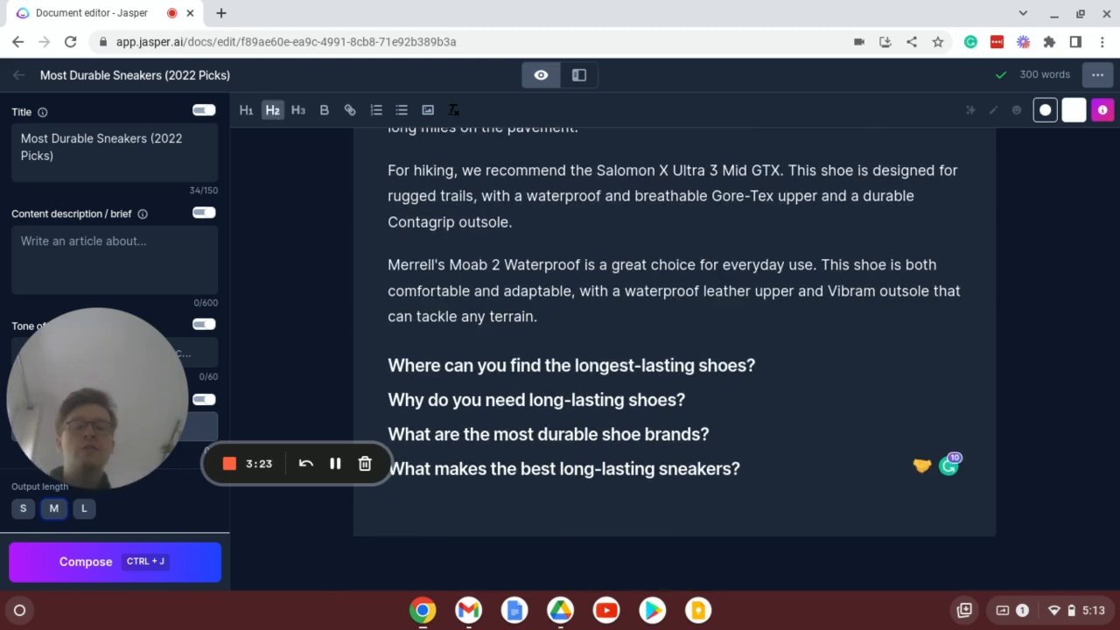
{"action": "key", "text": "Enter"}
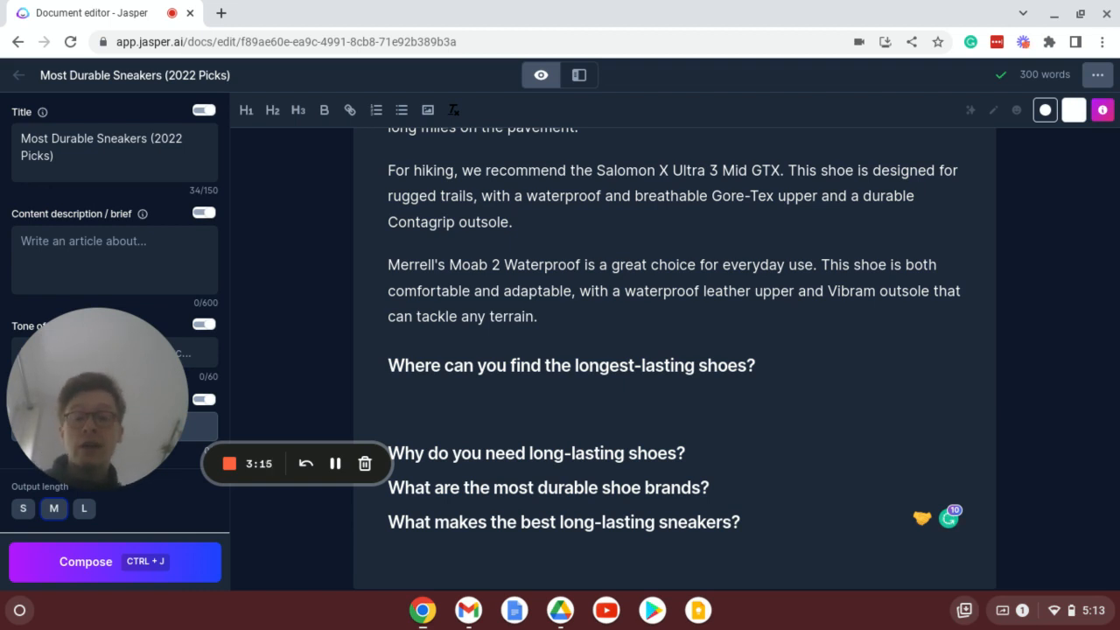
{"action": "left_click", "coordinate": [394, 402]}
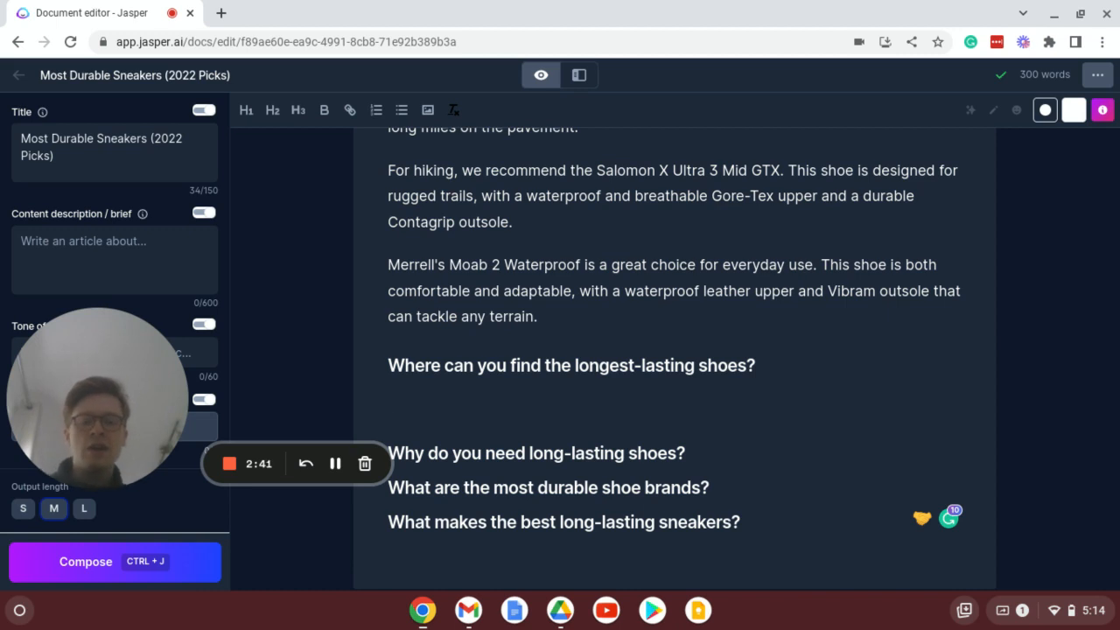
- Type 'If you are looking for the longe…' and compose twice to list recommended brands
{"action": "type", "text": "If you are"}
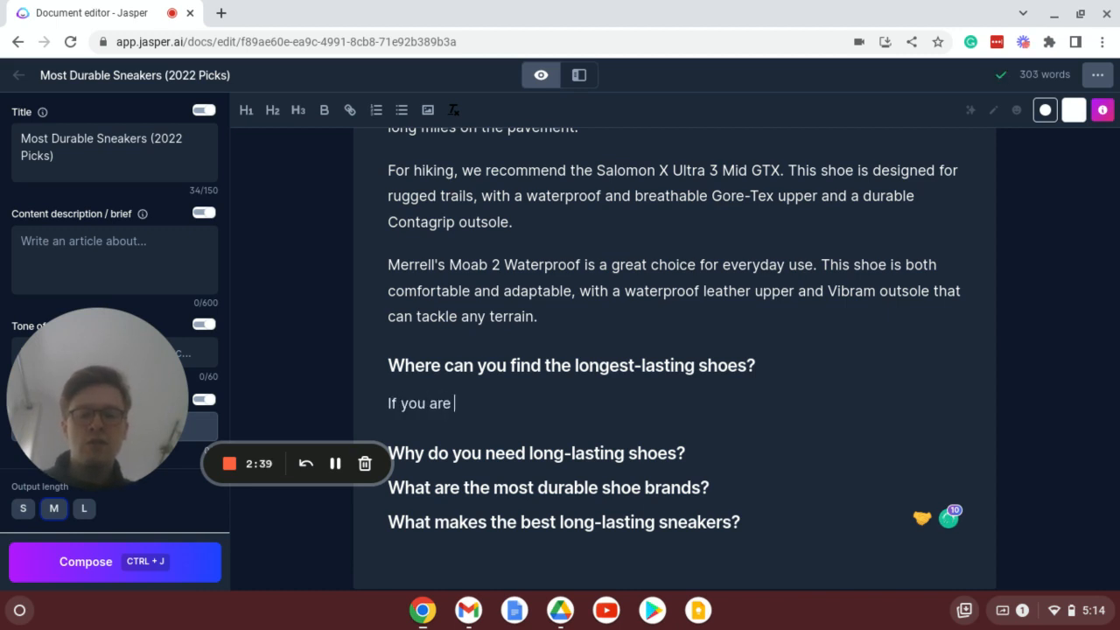
{"action": "type", "text": "looking"}
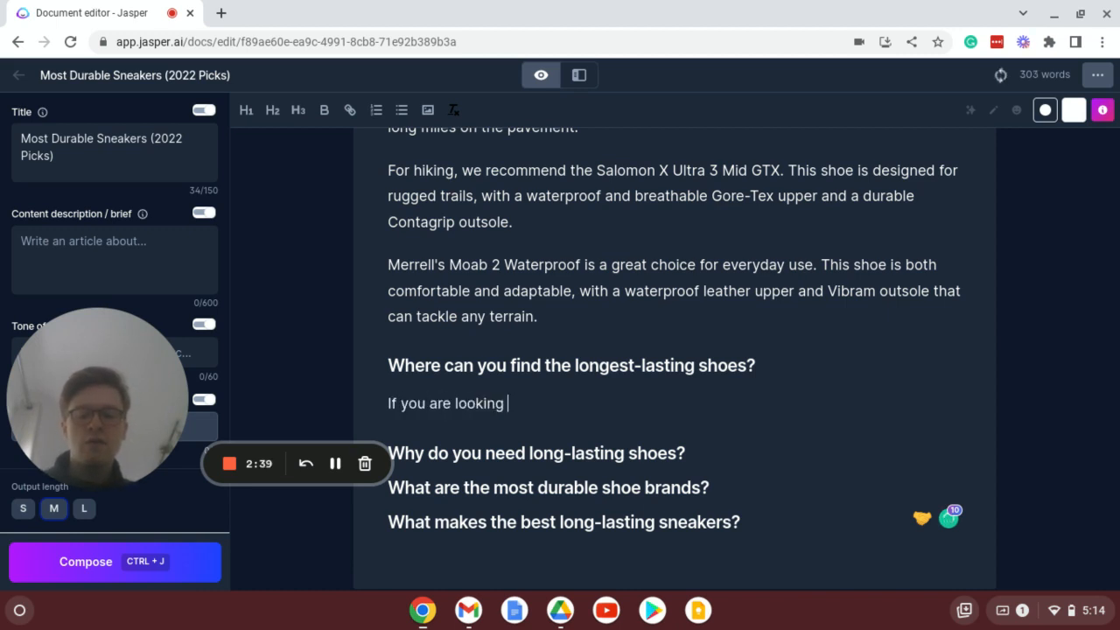
{"action": "type", "text": "for lthe longest-lasting shoes,"}
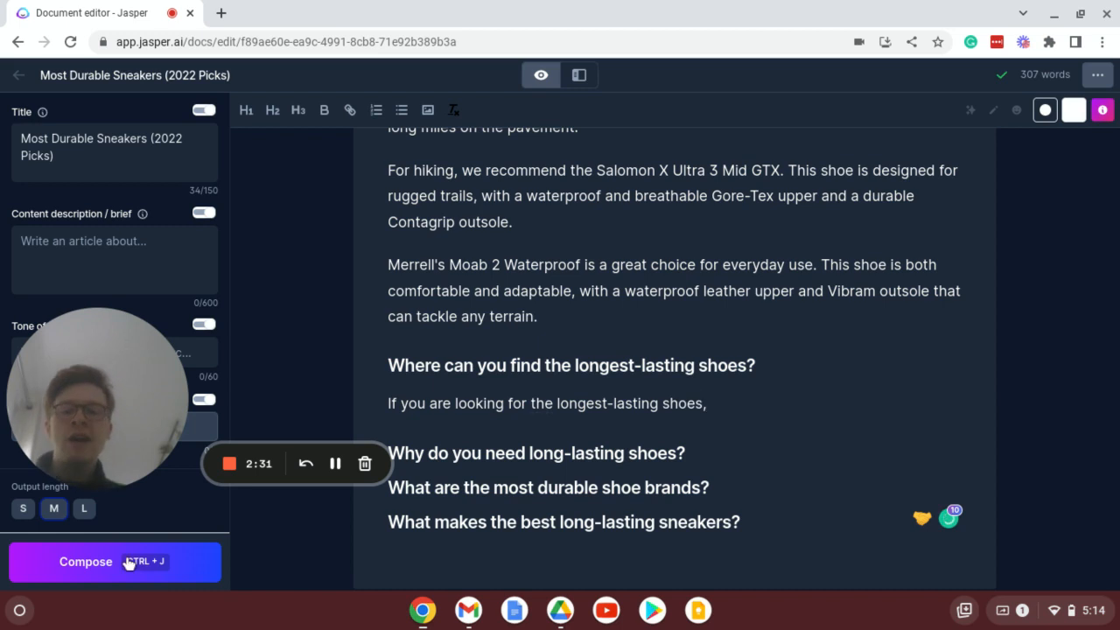
{"action": "left_click", "coordinate": [114, 561]}
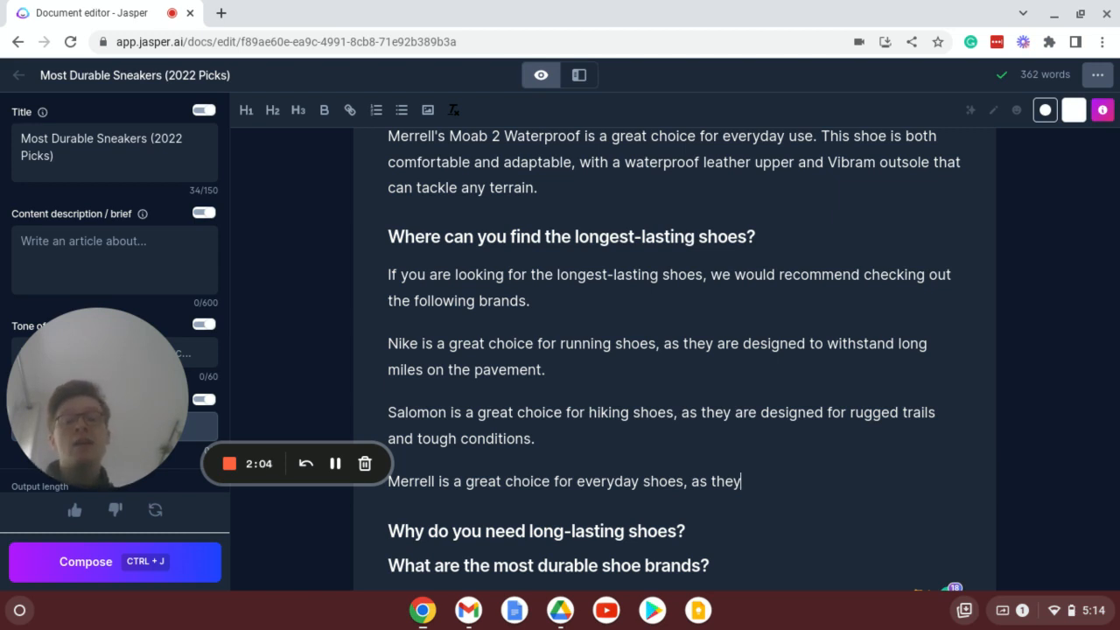
{"action": "mouse_move", "coordinate": [118, 569]}
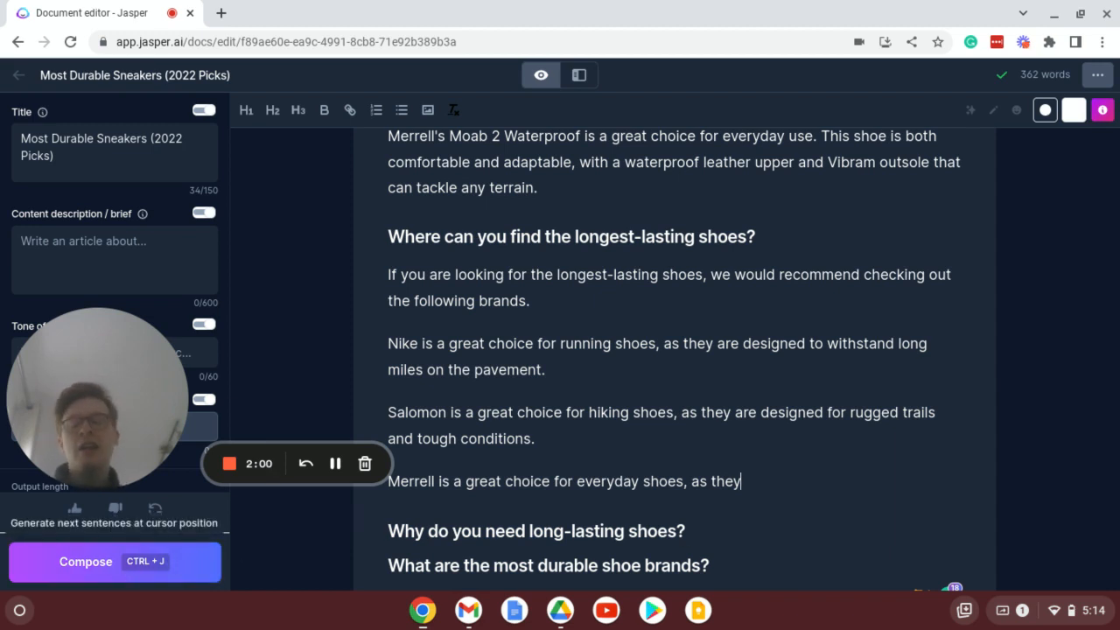
{"action": "left_click", "coordinate": [114, 562]}
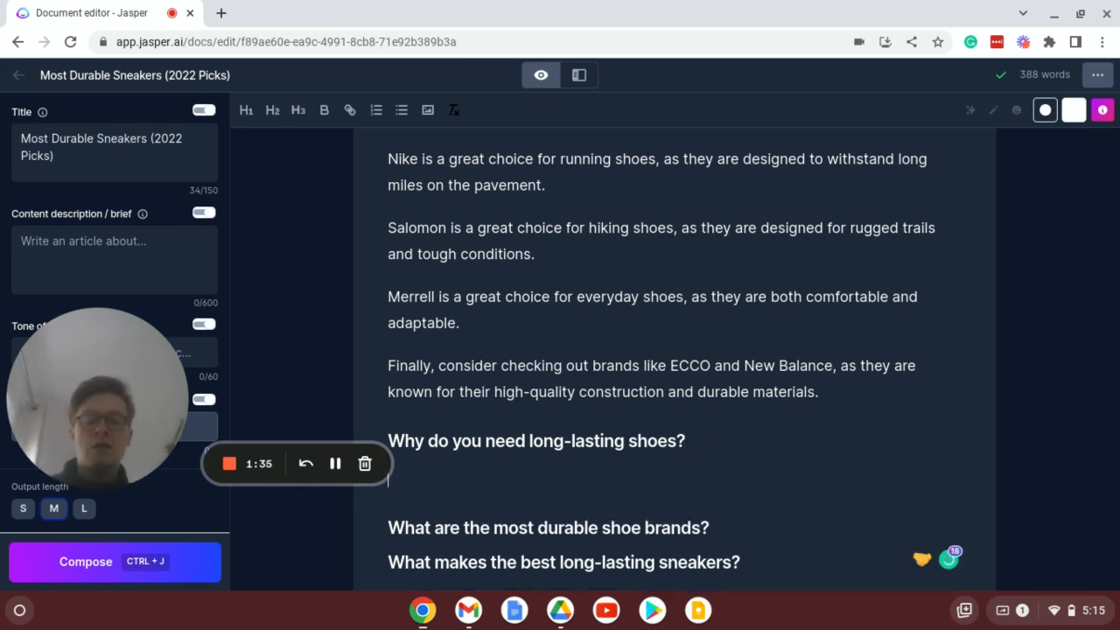
- Type 'You need long-lasting shoes' below the heading, retyping after a mistyped 'YOu ne'
{"action": "type", "text": "YOu ne"}
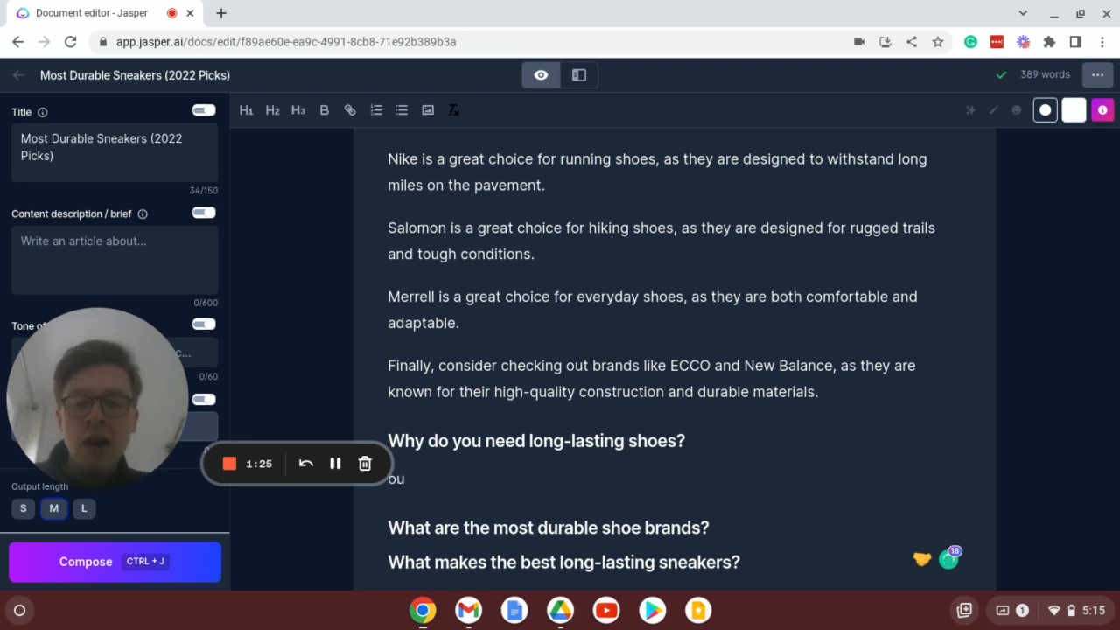
{"action": "type", "text": "You"}
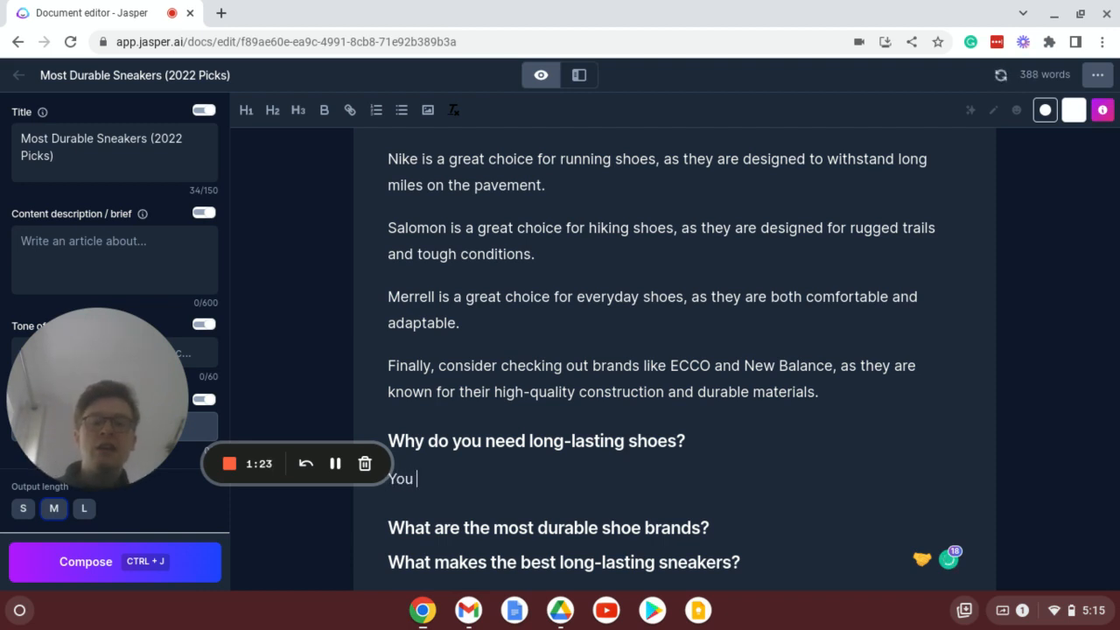
{"action": "type", "text": "need"}
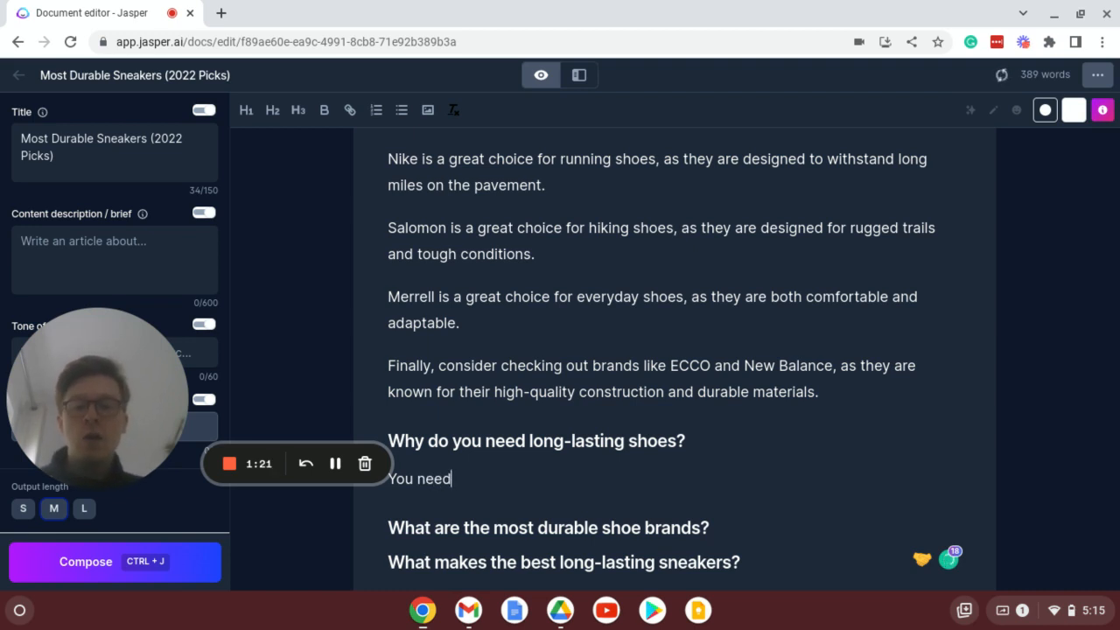
{"action": "type", "text": "long-lasting shoes"}
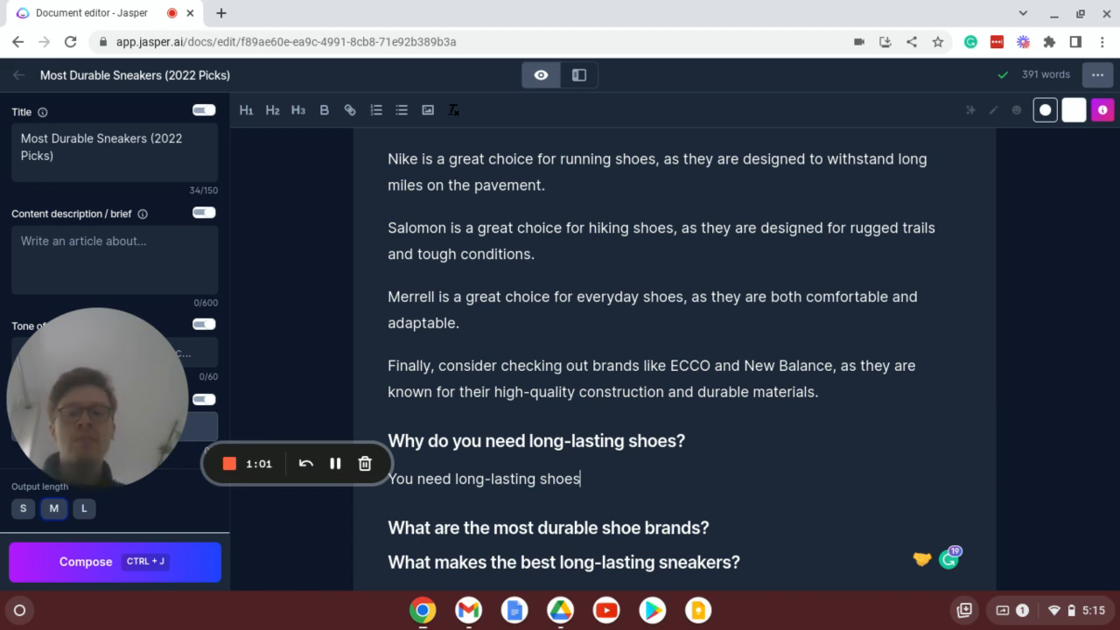
{"action": "mouse_move", "coordinate": [150, 567]}
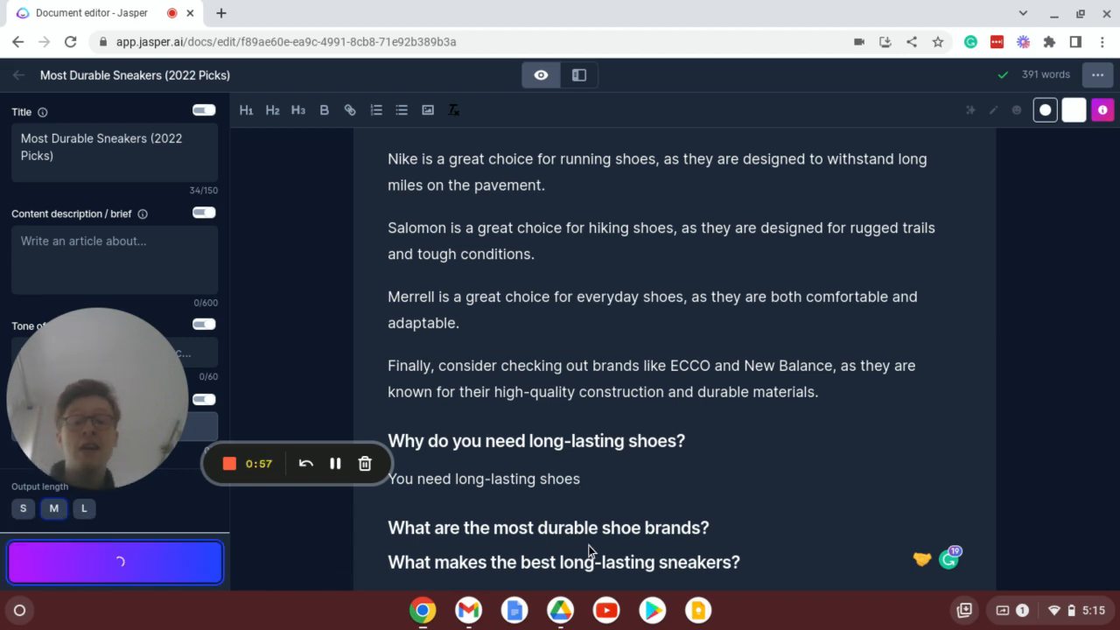
- Add lead-ins 'because' and ', if you are a runner, you need a' for the AI
{"action": "scroll", "scroll_direction": "down", "scroll_amount": 3}
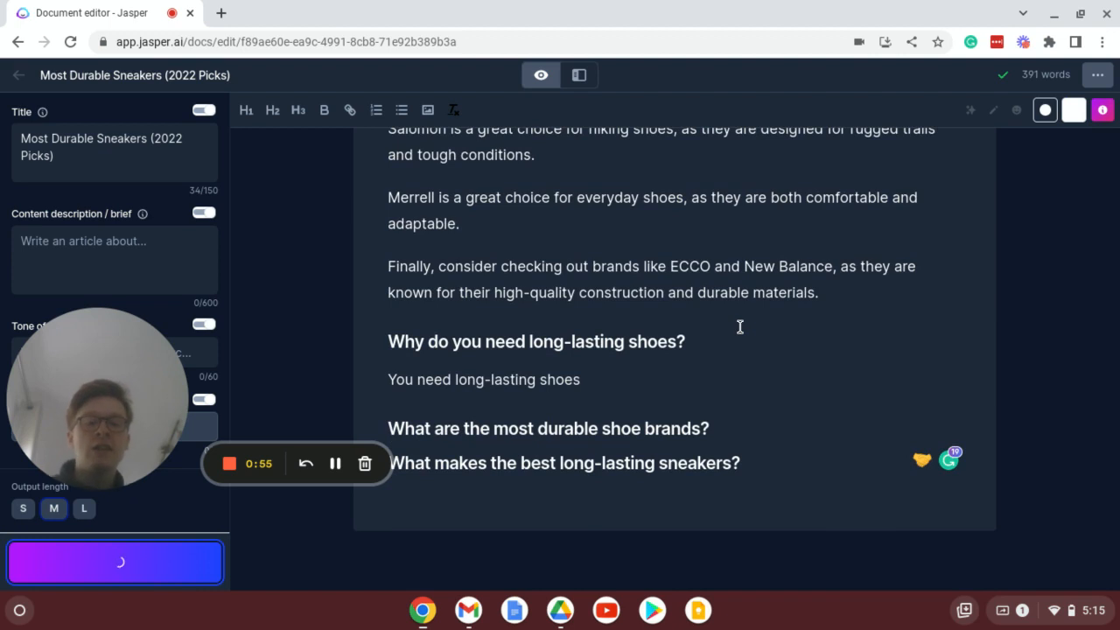
{"action": "type", "text": "because"}
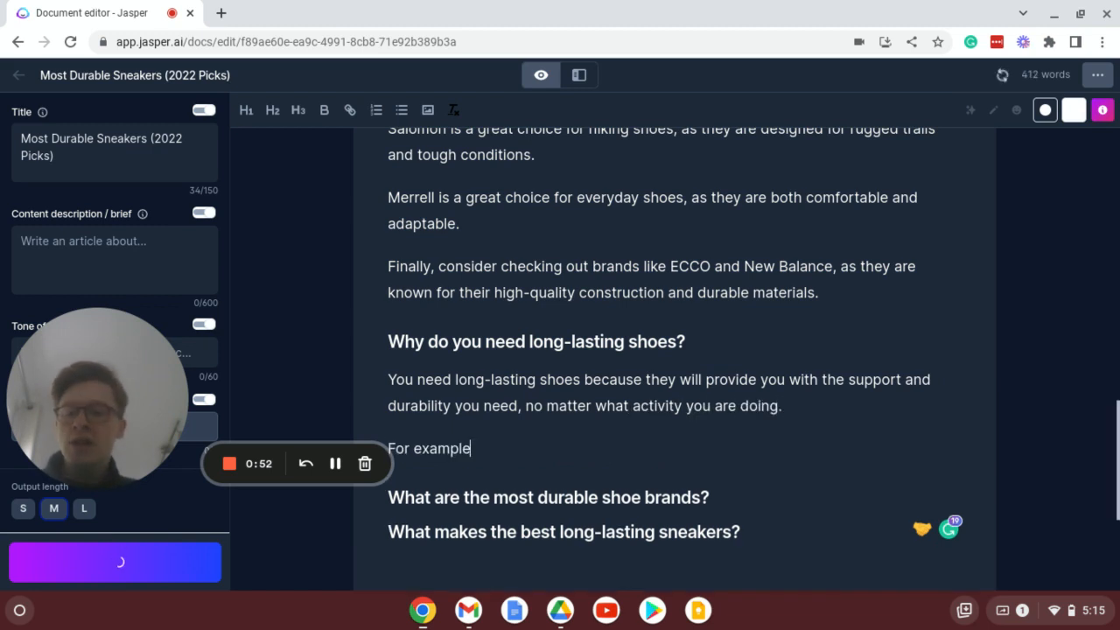
{"action": "type", "text": ", if you are a runner, you need a"}
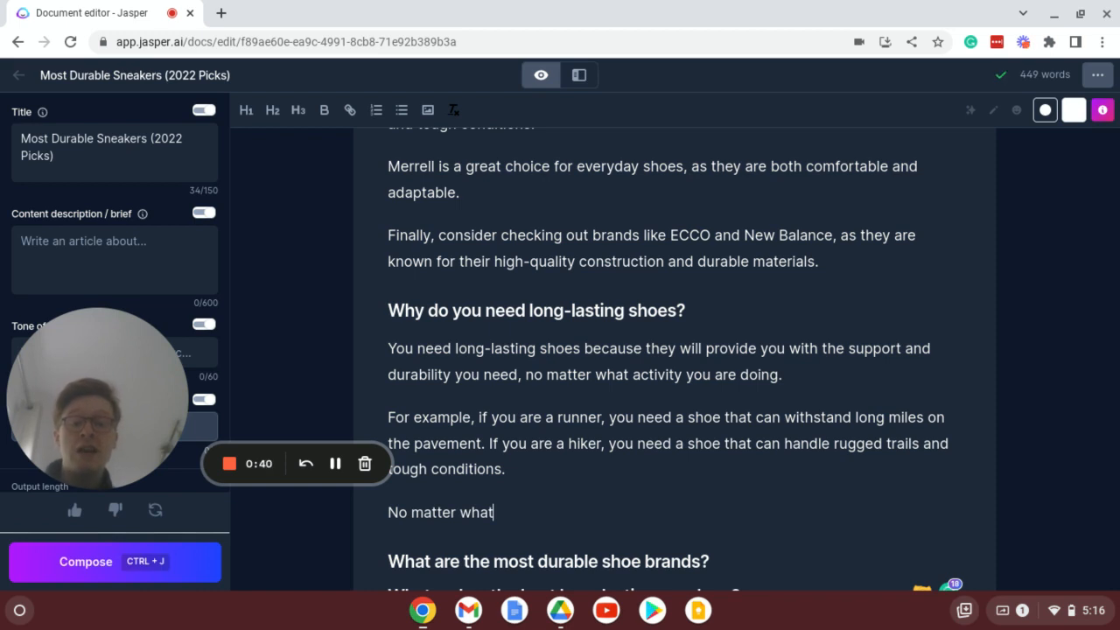
{"action": "mouse_move", "coordinate": [558, 501]}
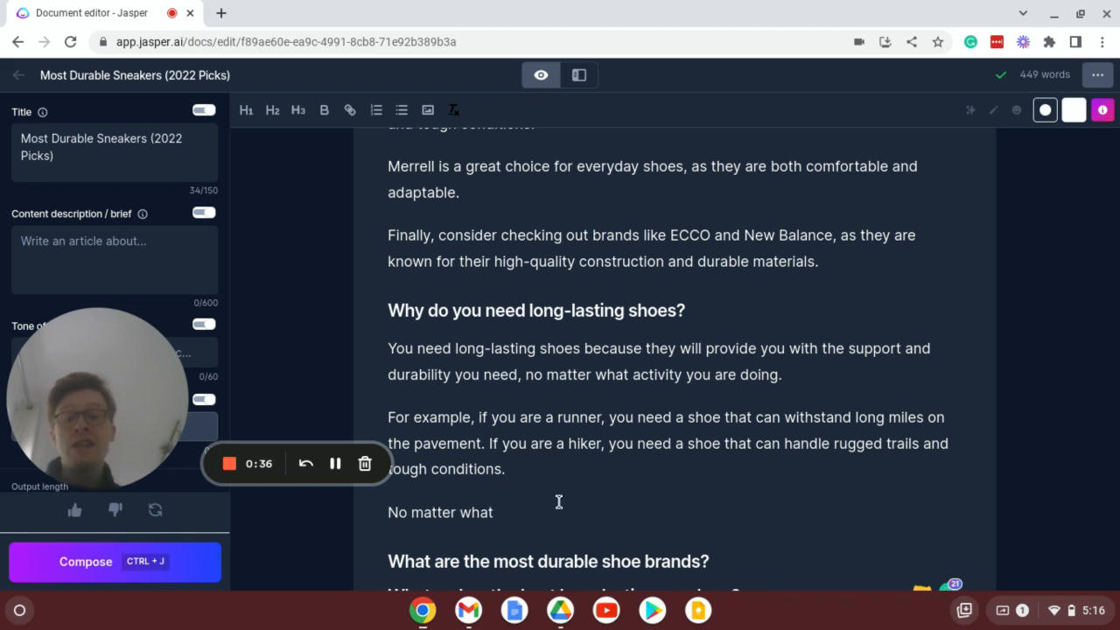